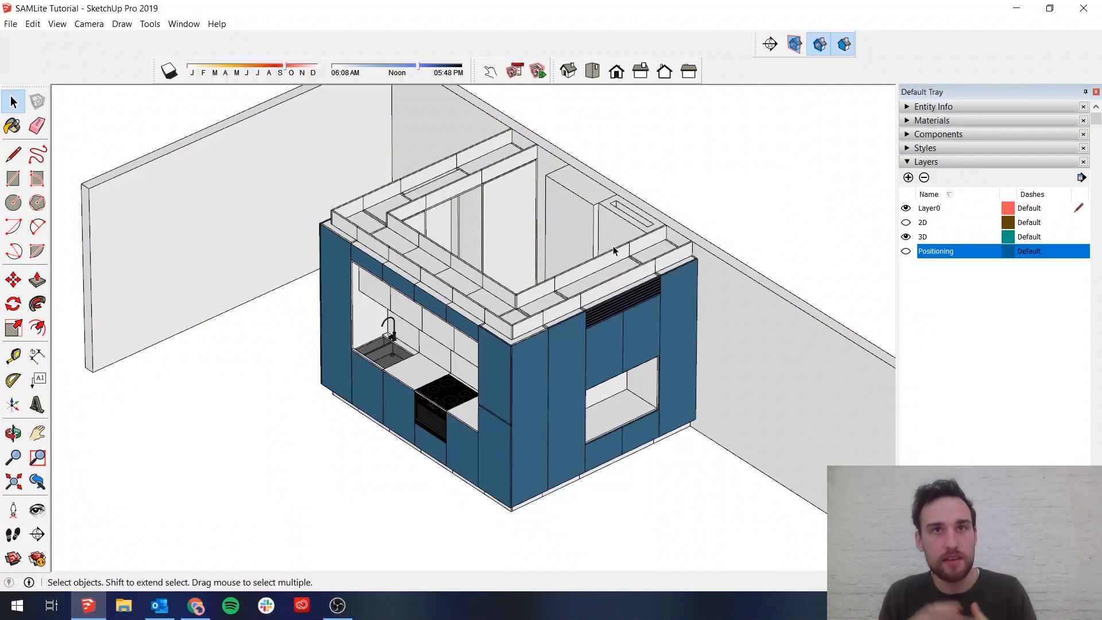
pyautogui.moveTo(541, 289)
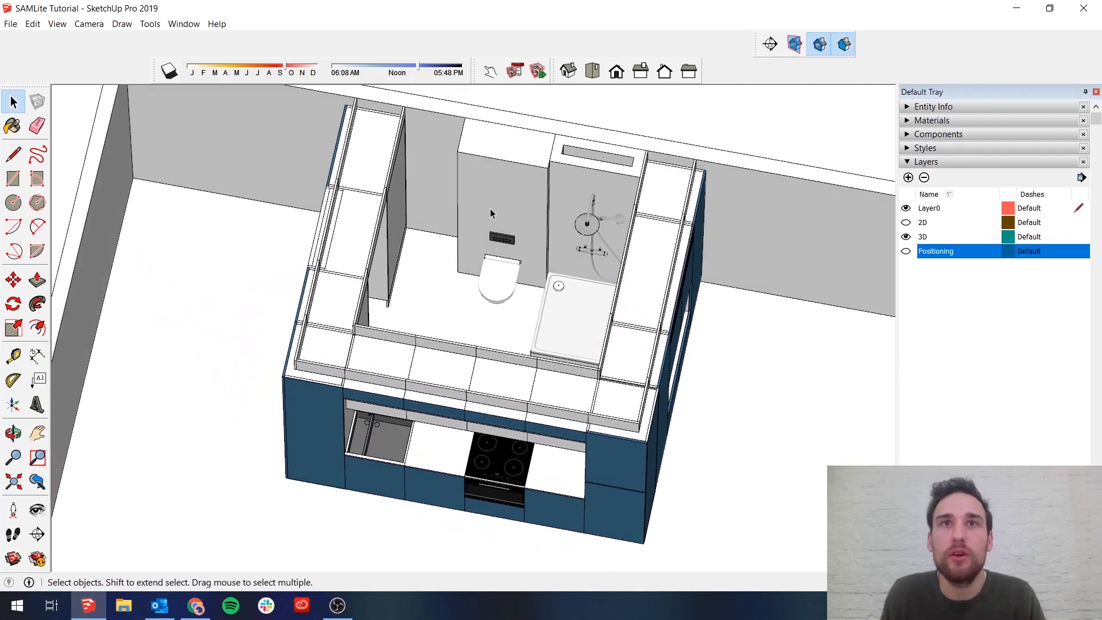
pyautogui.moveTo(603, 232)
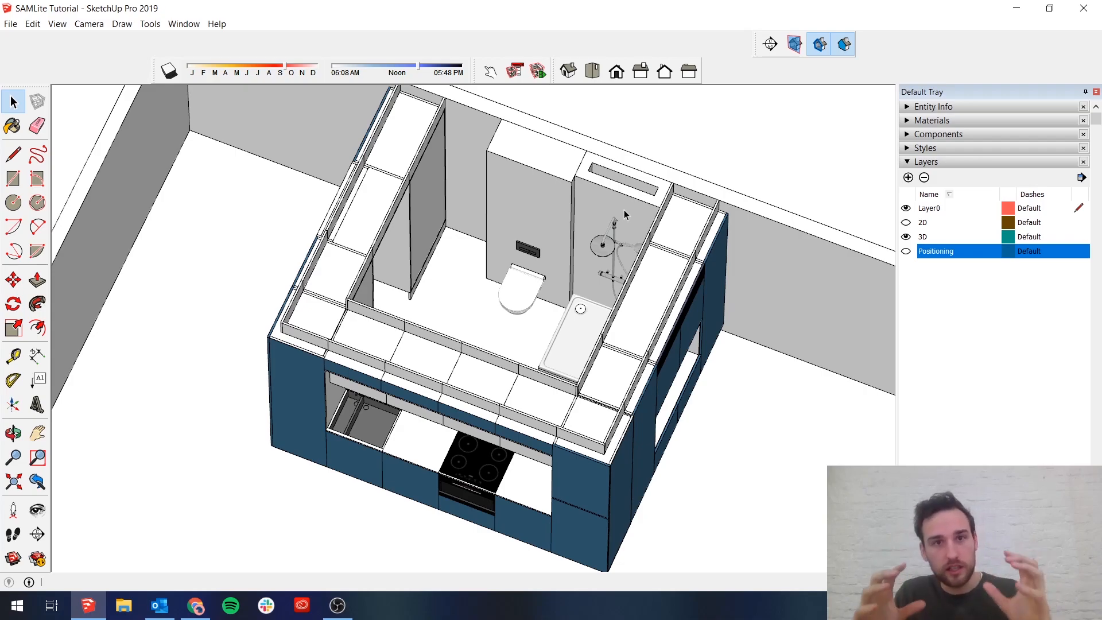
pyautogui.moveTo(664, 142)
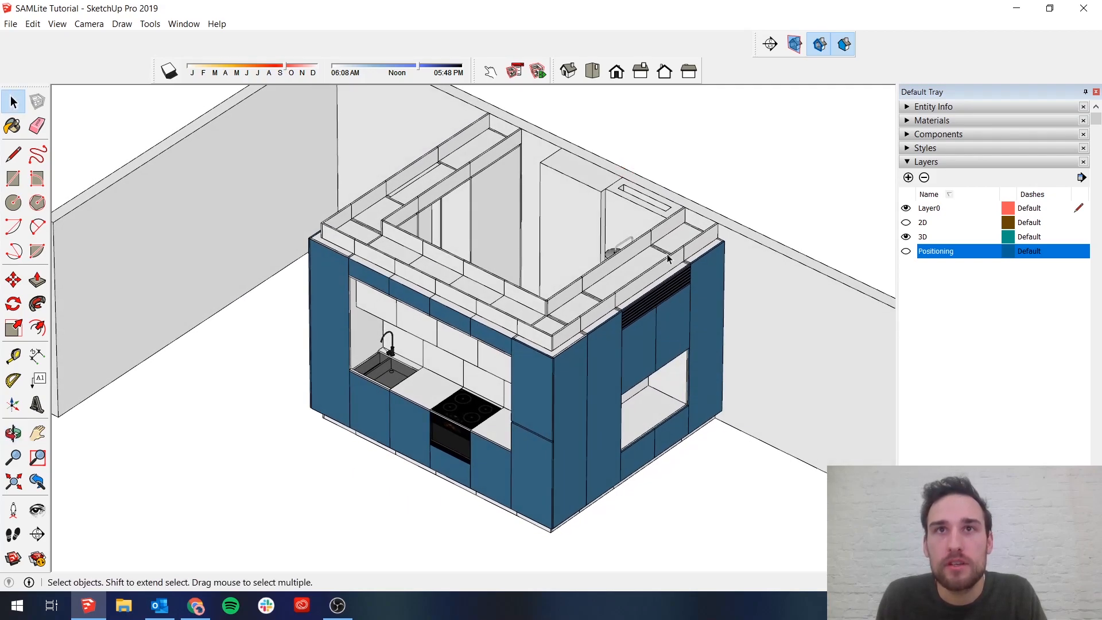
pyautogui.moveTo(640, 207)
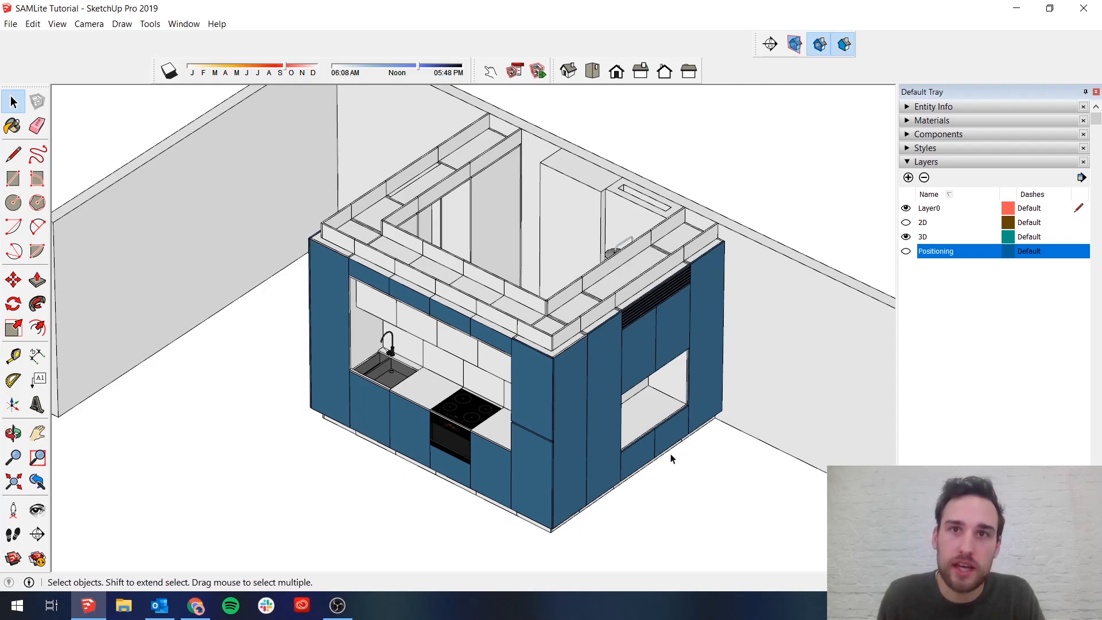
pyautogui.moveTo(665, 481)
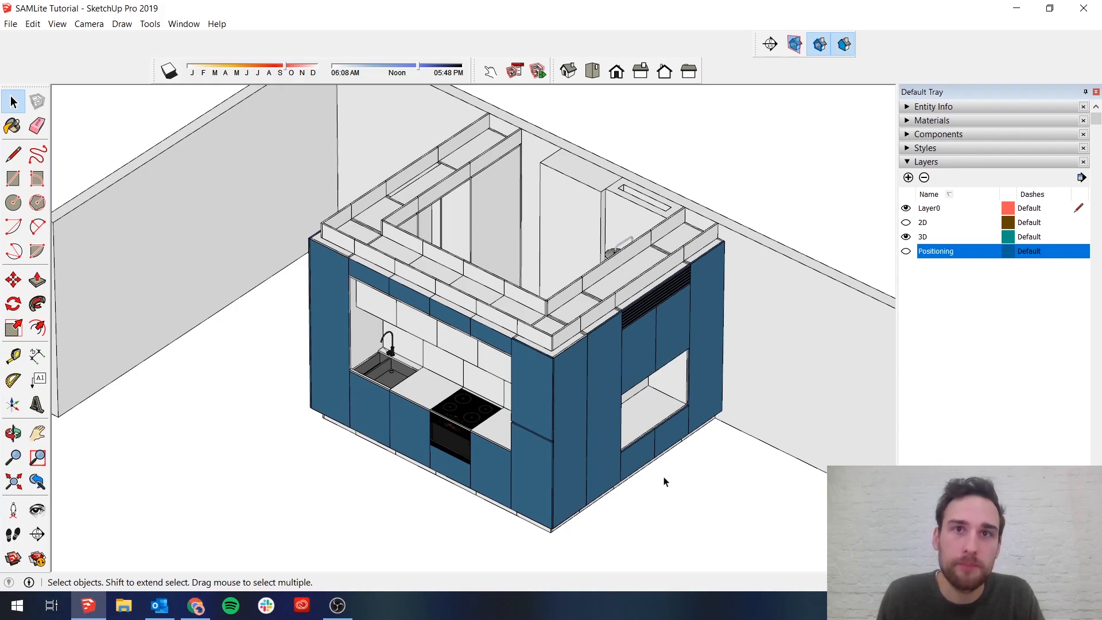
pyautogui.moveTo(476, 322)
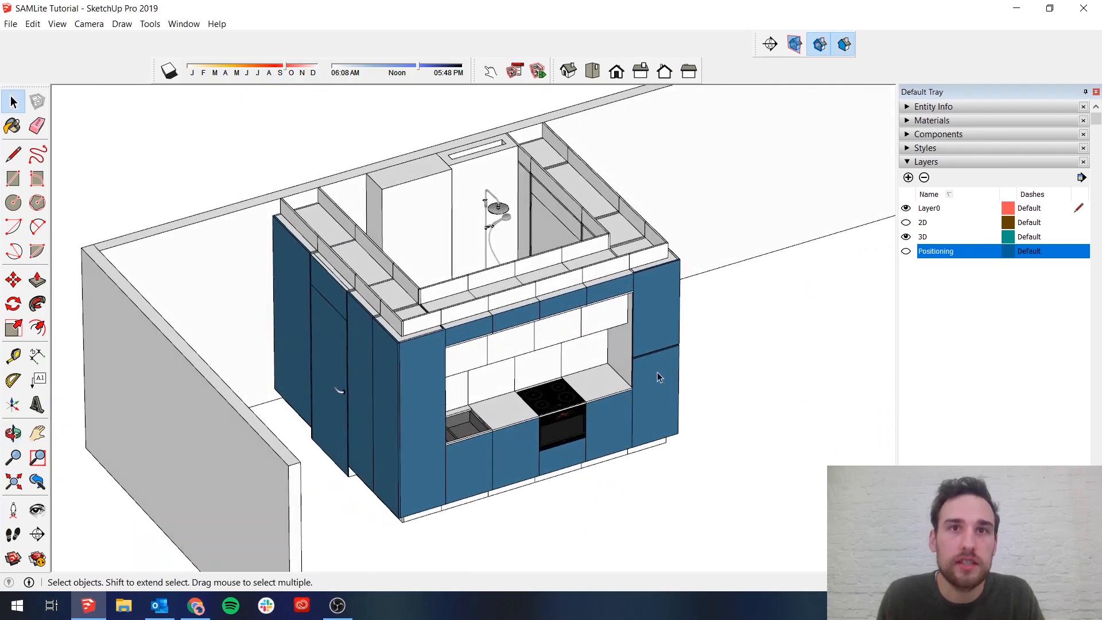
pyautogui.moveTo(285, 413)
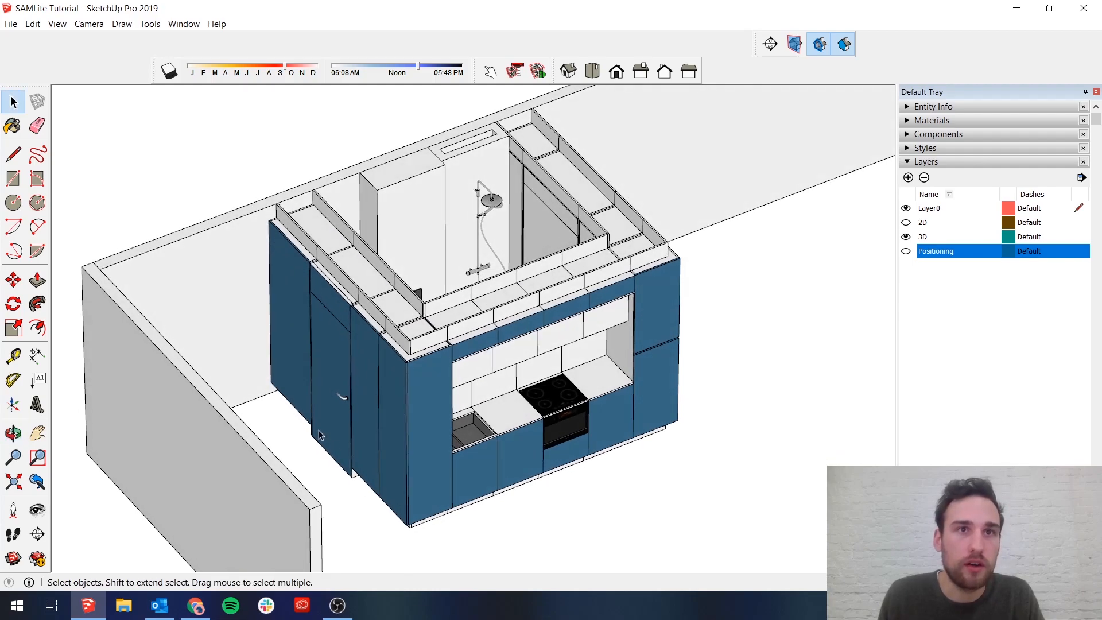
pyautogui.moveTo(419, 503)
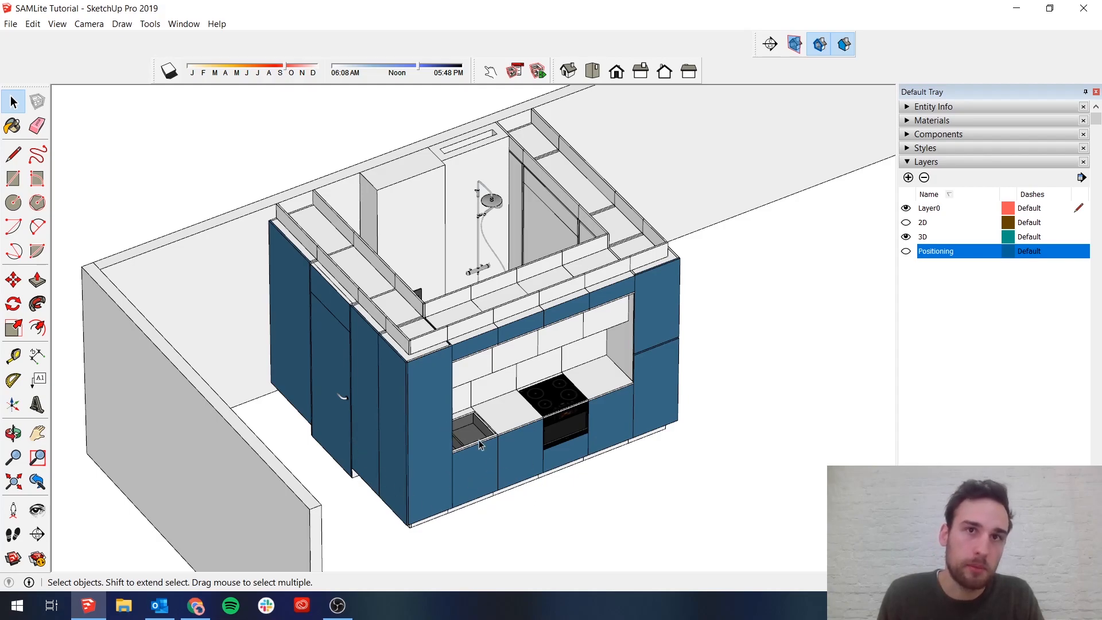
pyautogui.moveTo(479, 439)
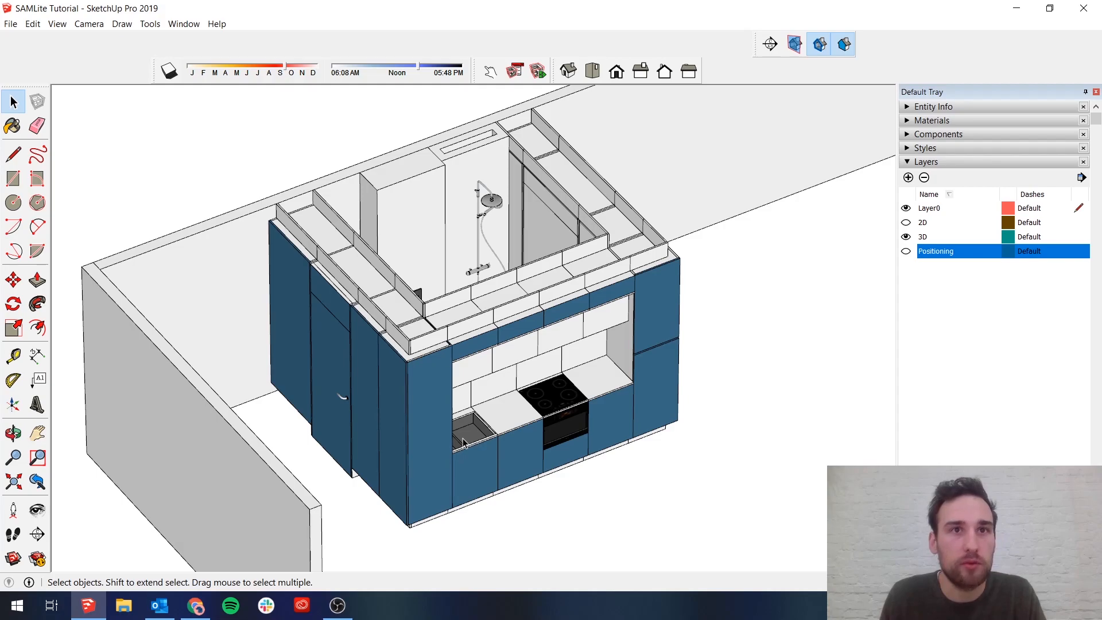
pyautogui.moveTo(435, 427)
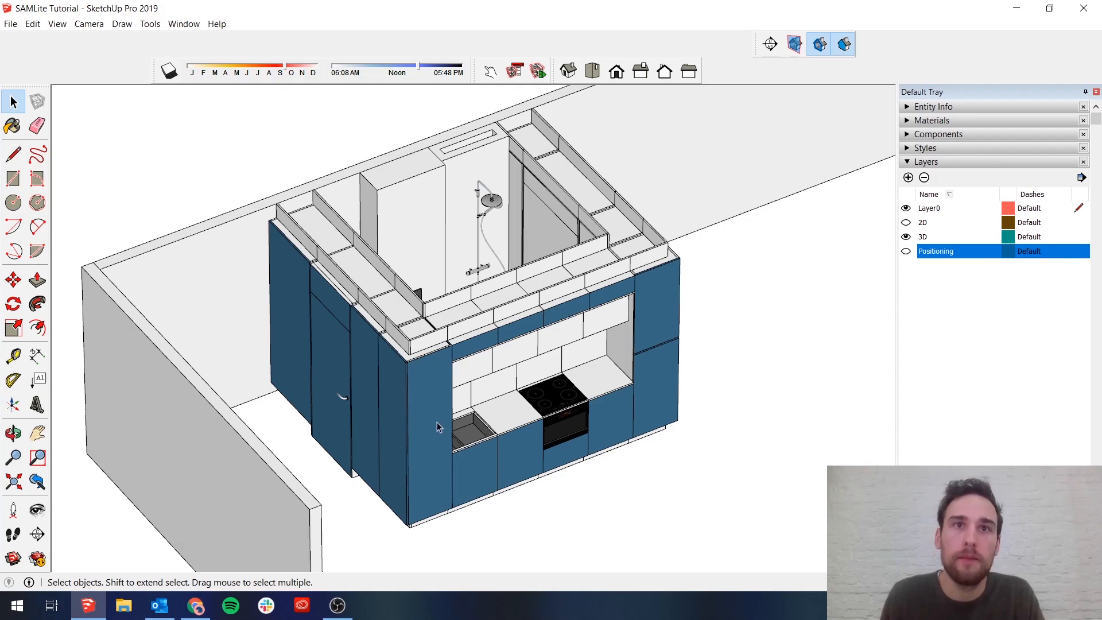
pyautogui.moveTo(526, 387)
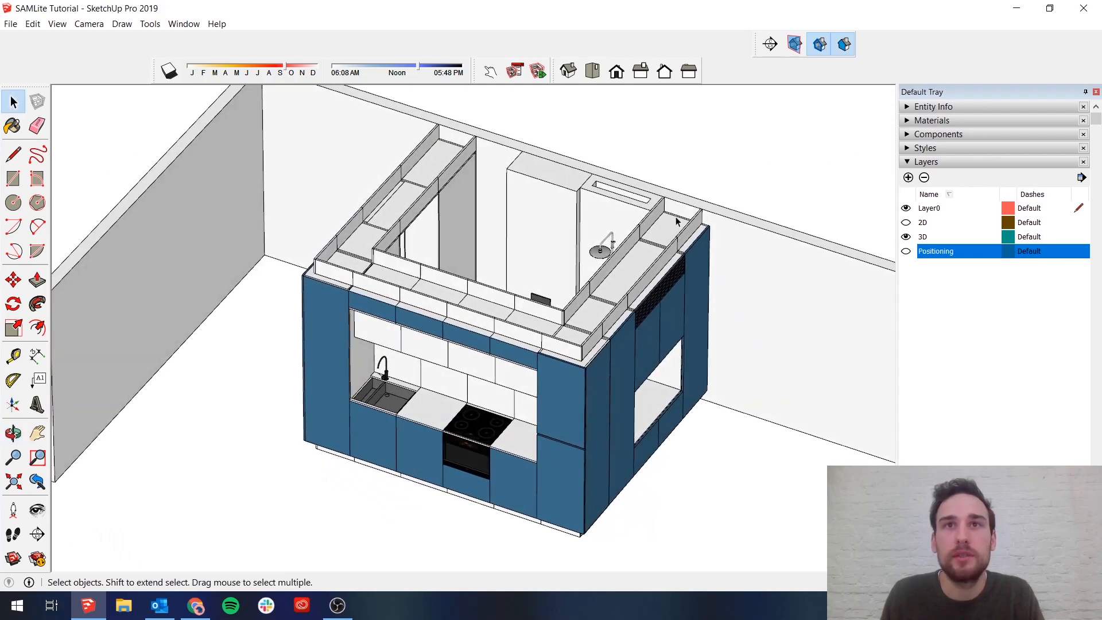
pyautogui.moveTo(623, 296)
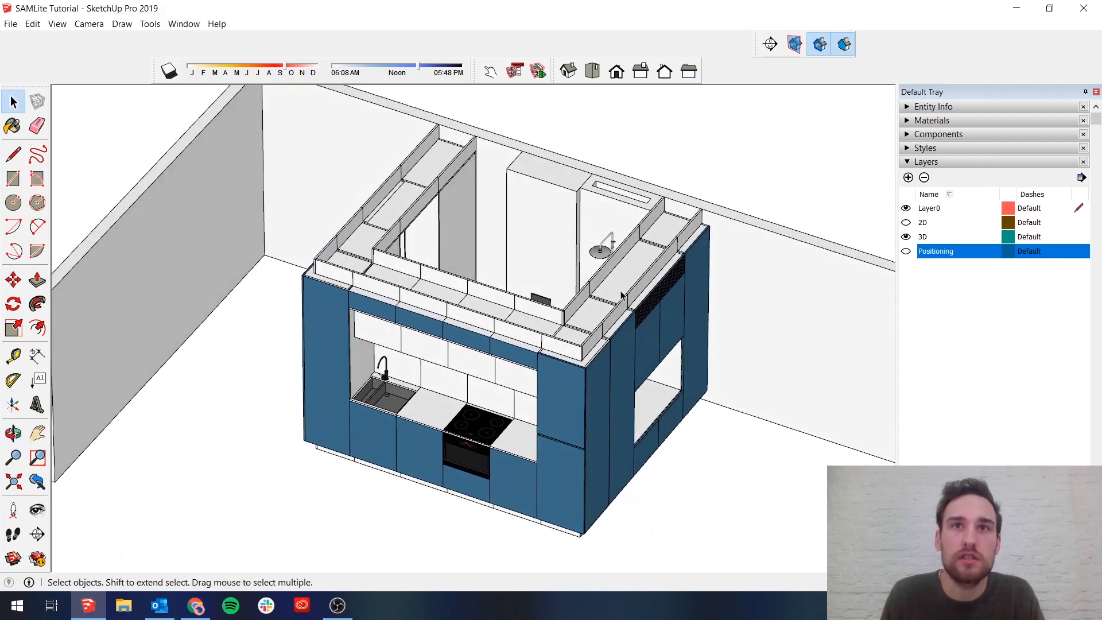
pyautogui.moveTo(669, 225)
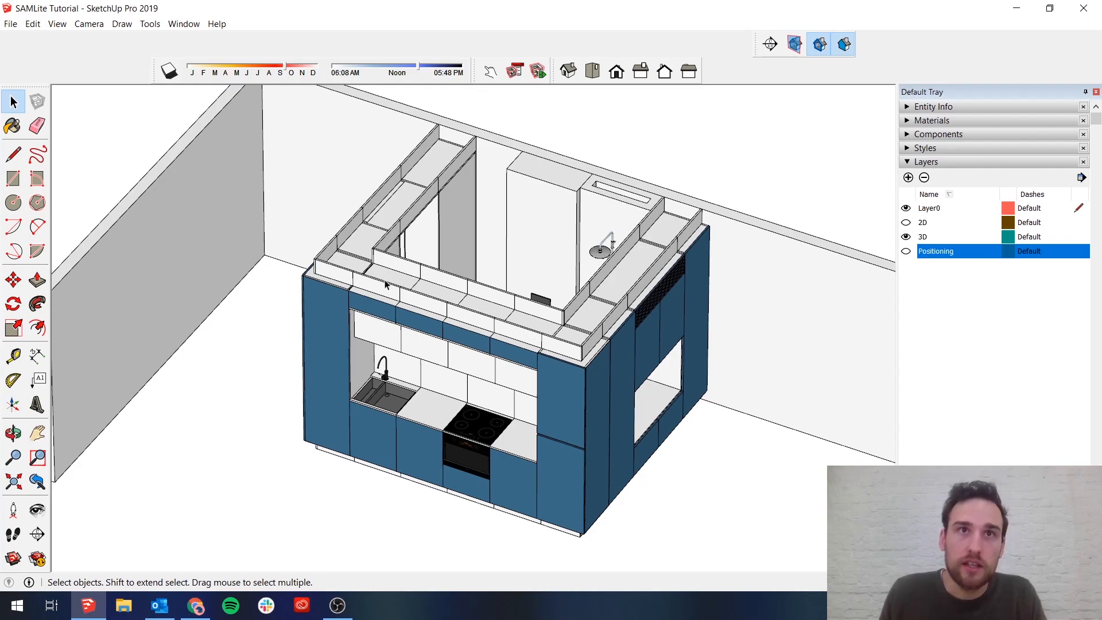
pyautogui.moveTo(450, 155)
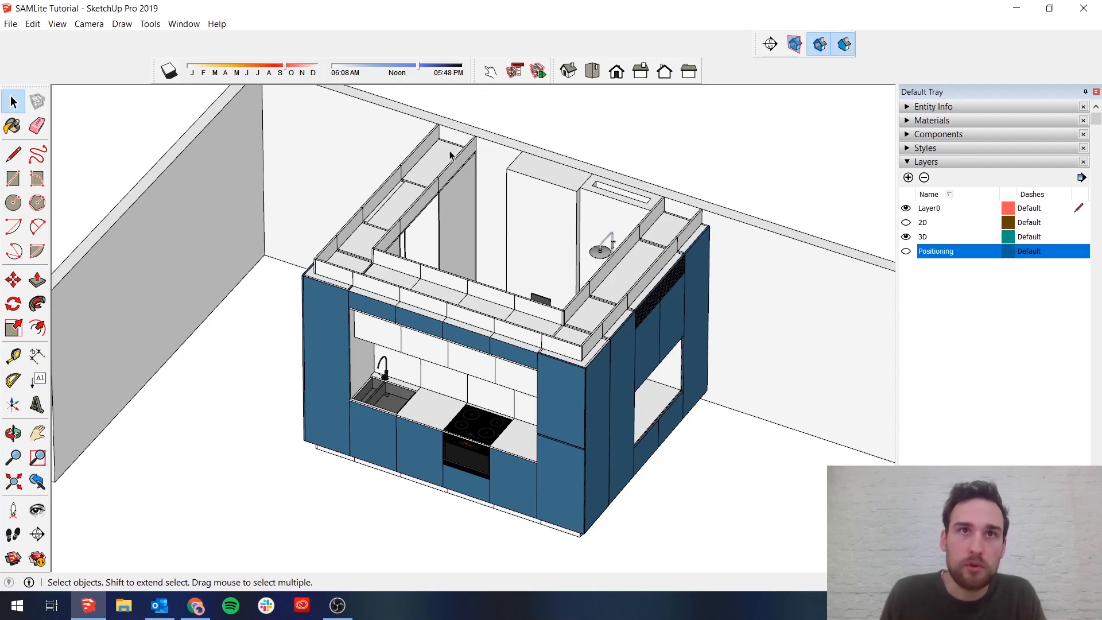
pyautogui.moveTo(372, 218)
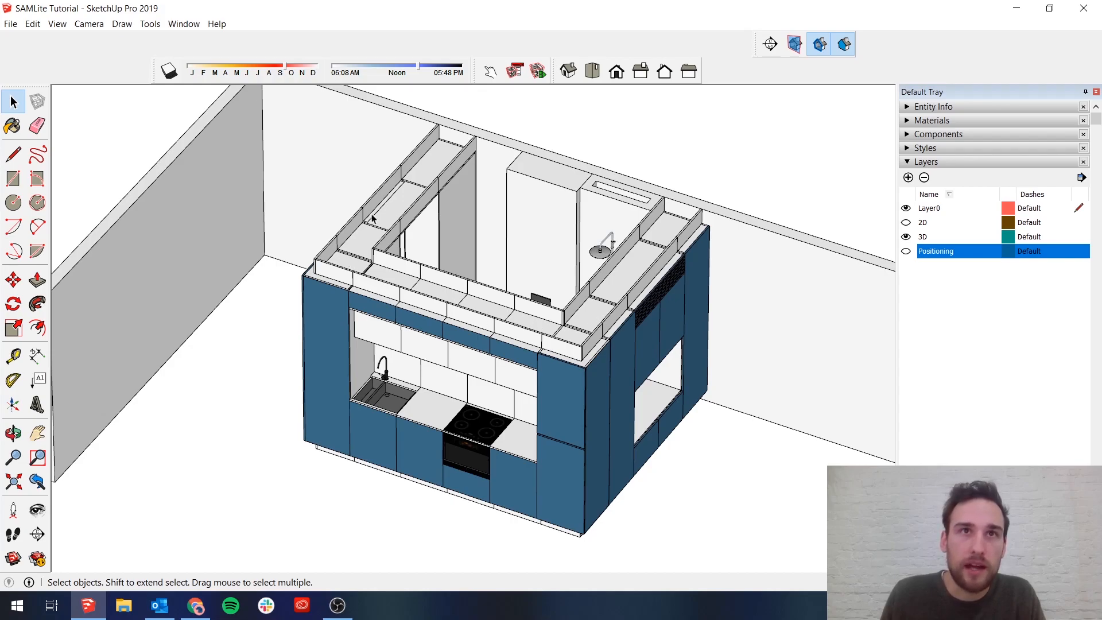
pyautogui.moveTo(517, 320)
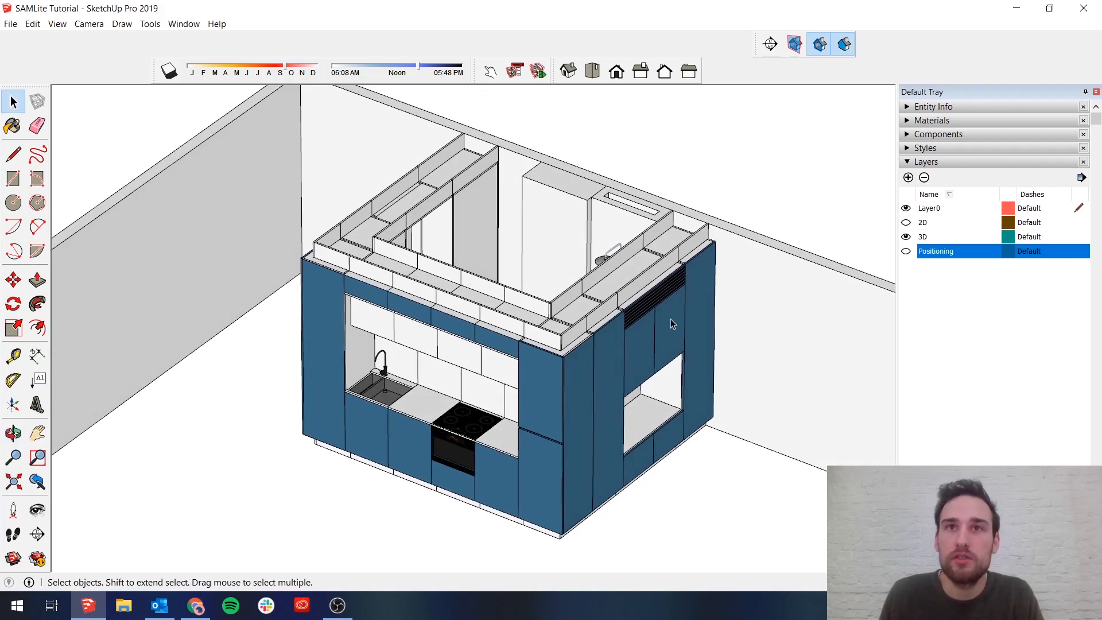
pyautogui.moveTo(429, 219)
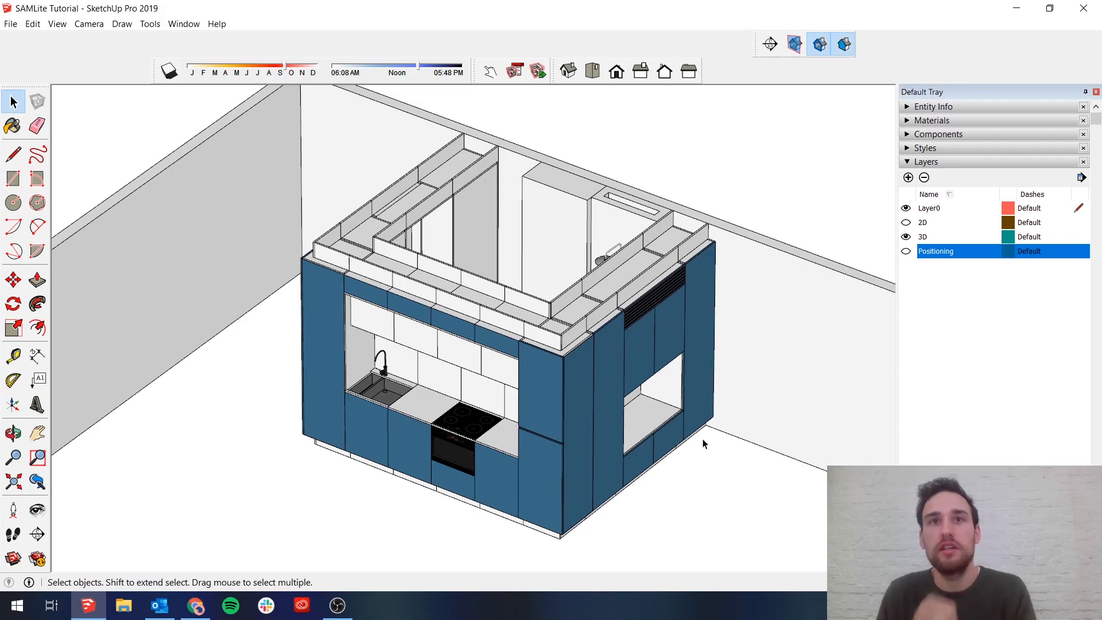
pyautogui.moveTo(710, 500)
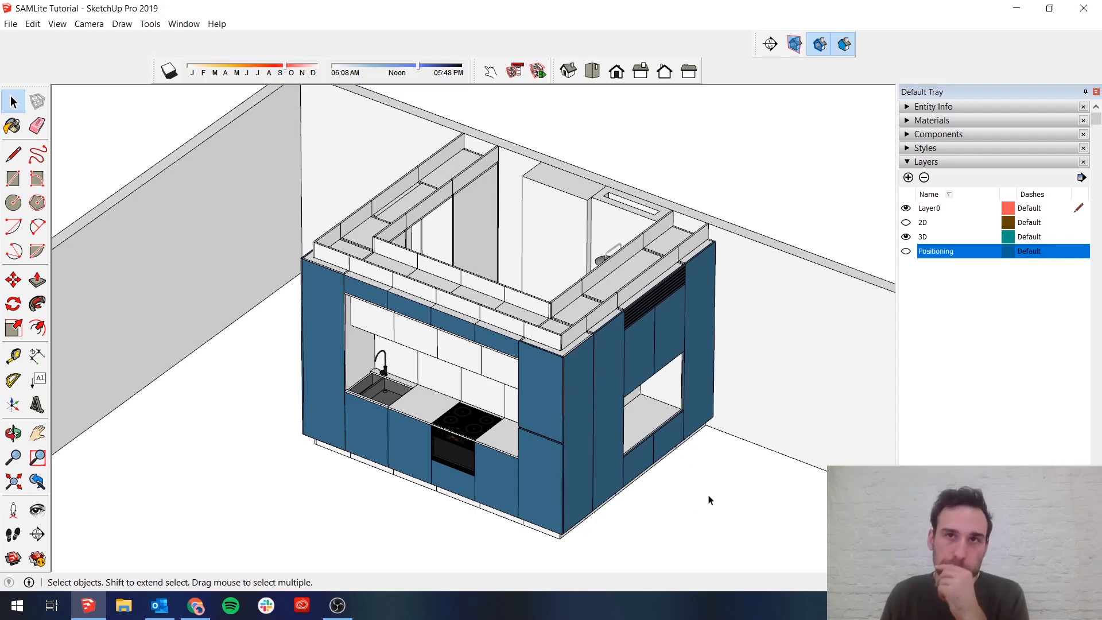
pyautogui.moveTo(735, 418)
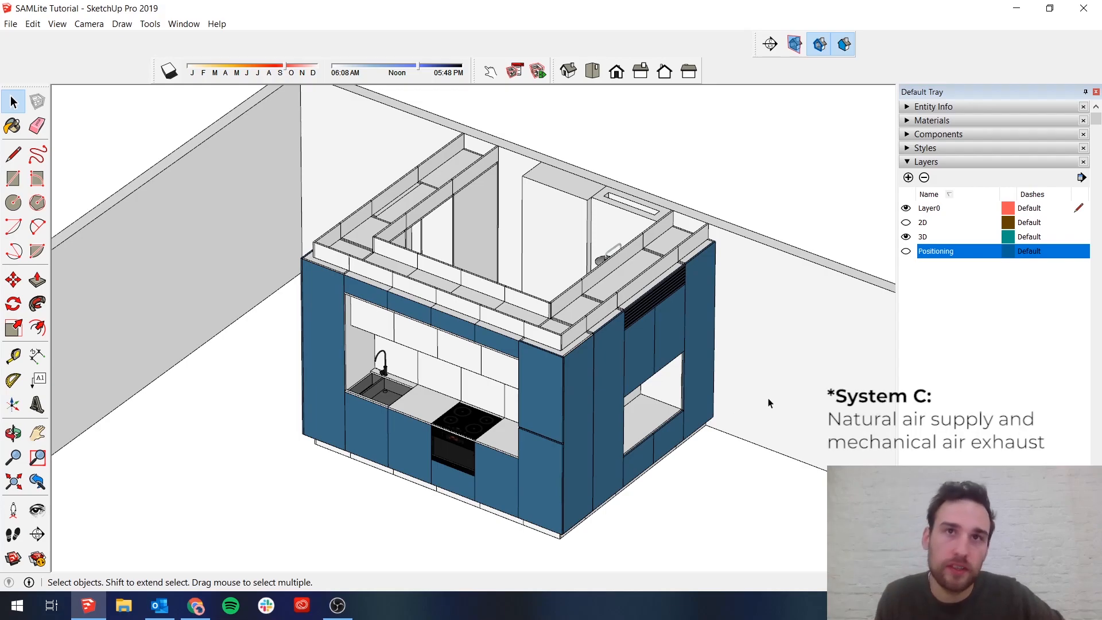
pyautogui.moveTo(449, 354)
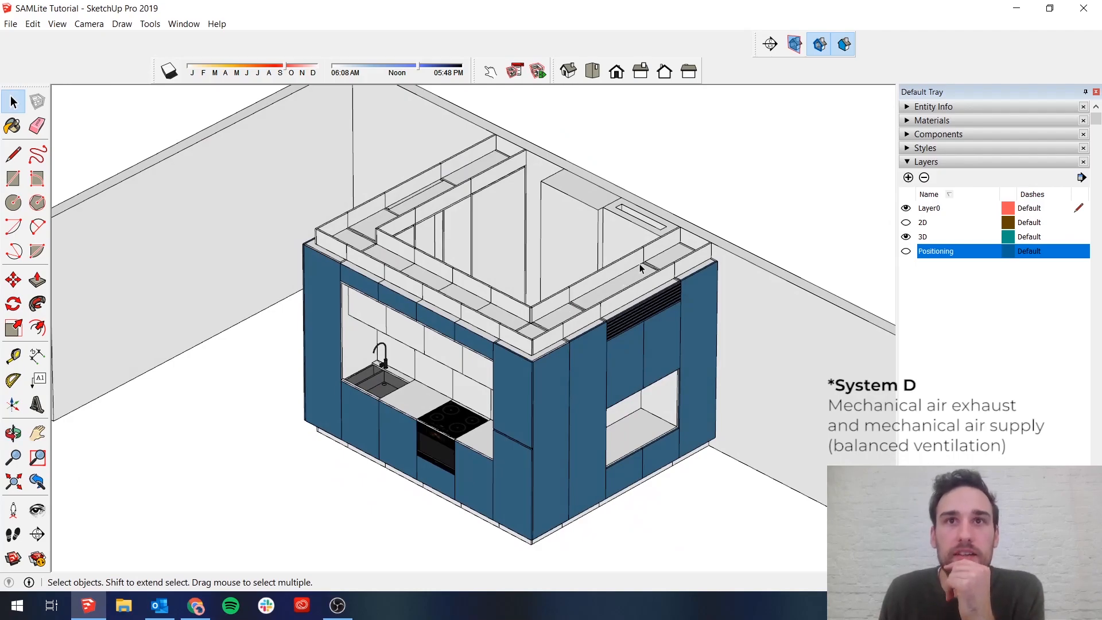
pyautogui.moveTo(667, 320)
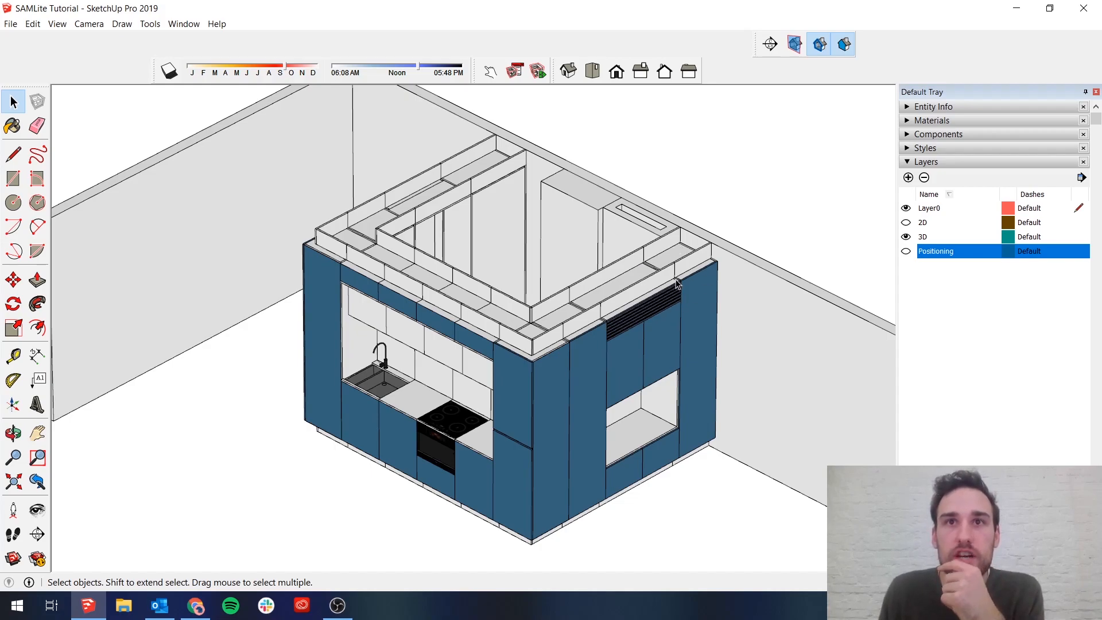
pyautogui.moveTo(622, 309)
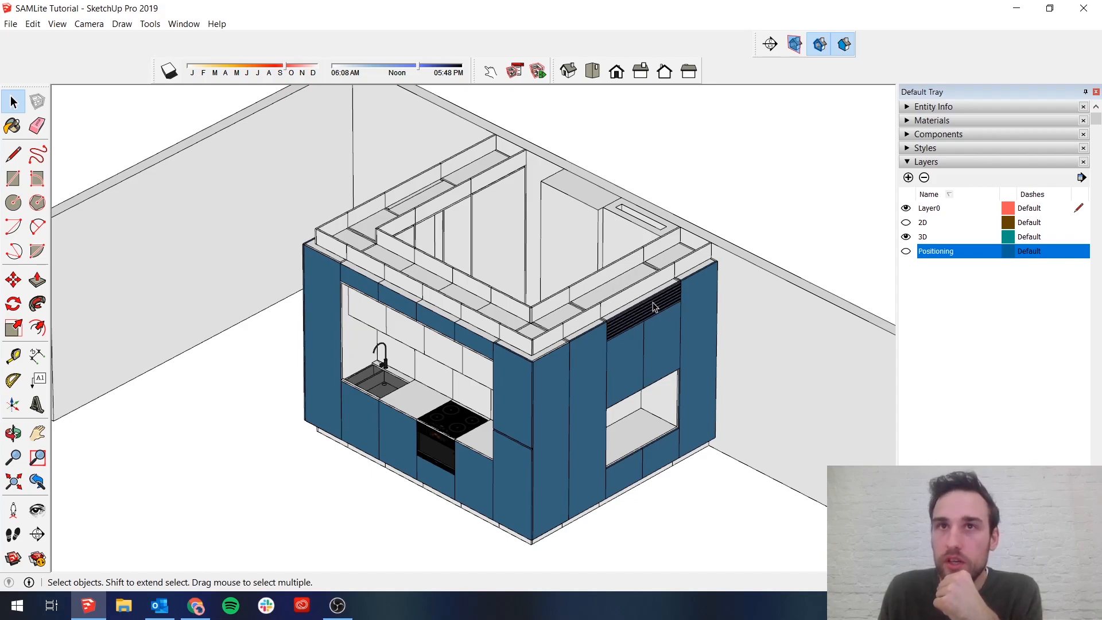
pyautogui.moveTo(837, 410)
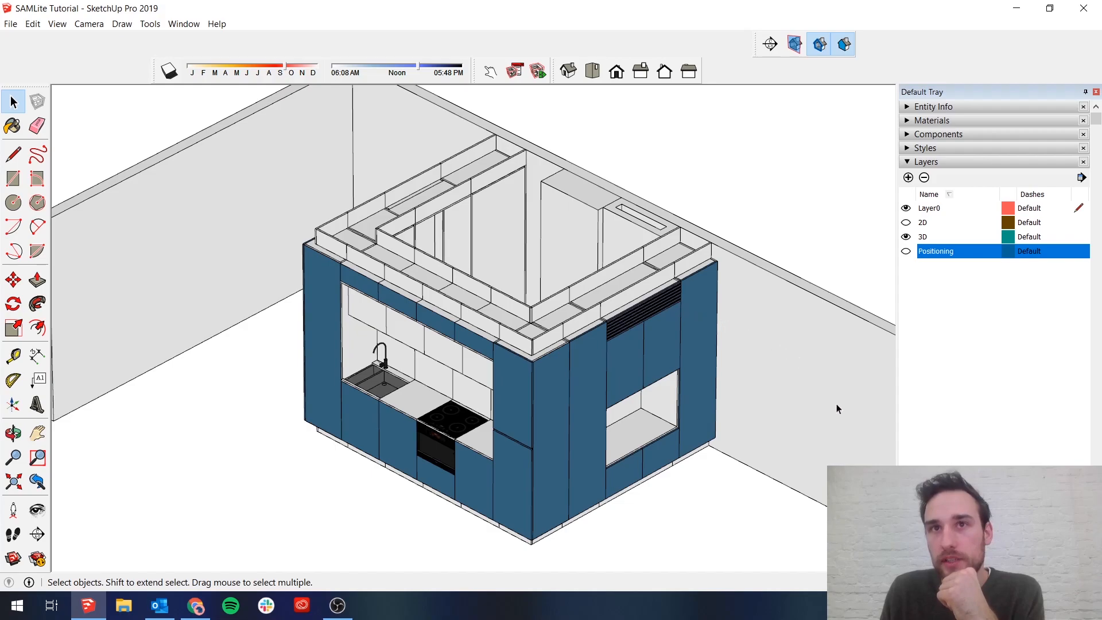
pyautogui.moveTo(470, 302)
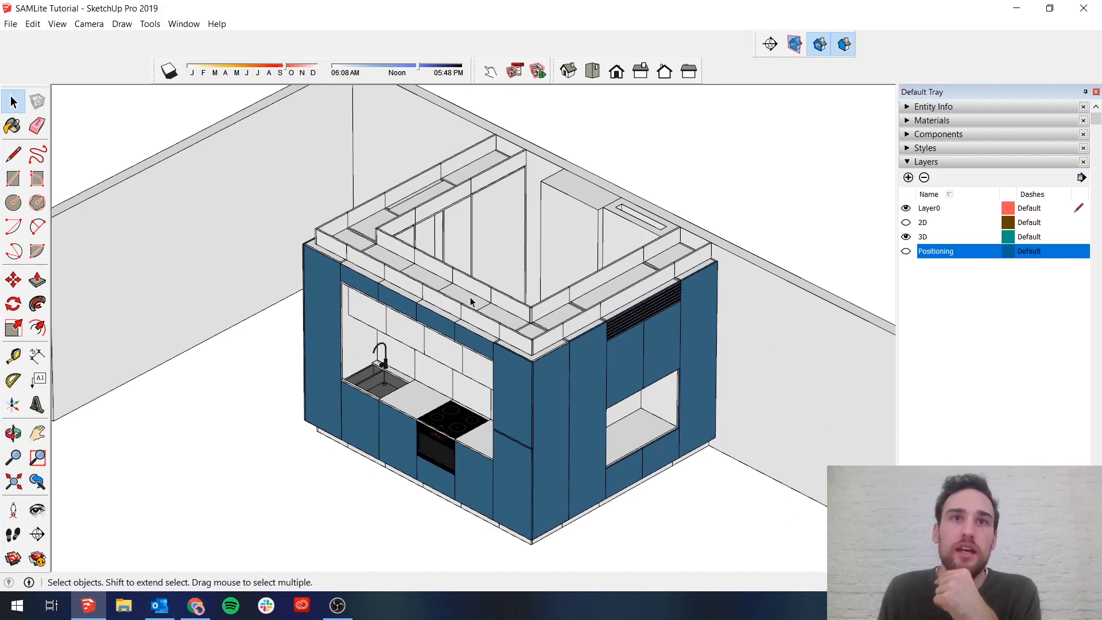
pyautogui.moveTo(448, 323)
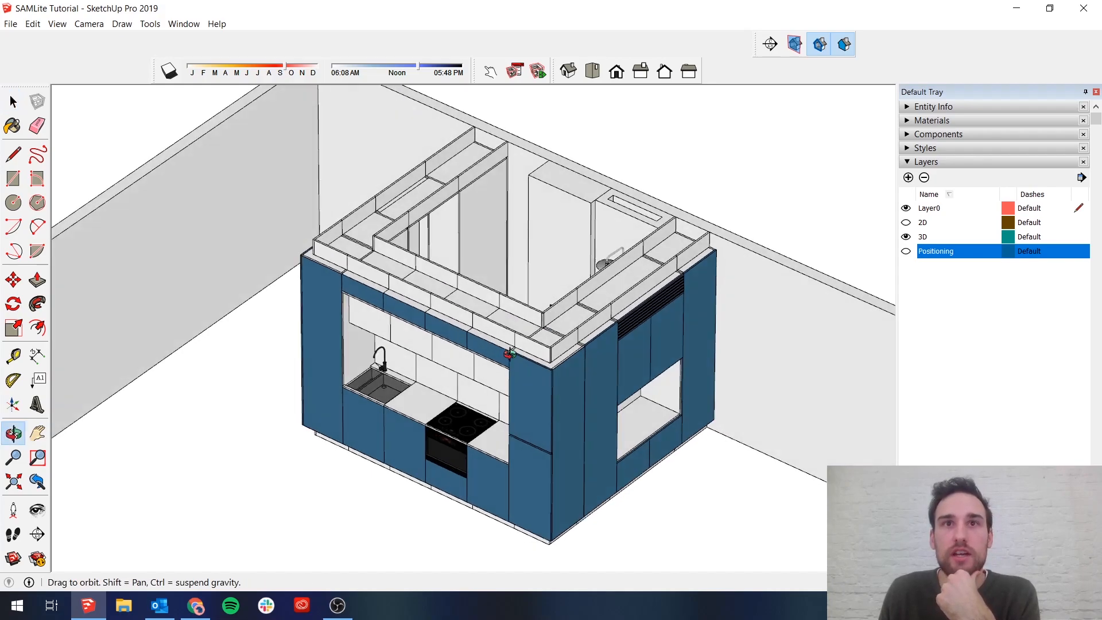
# Orbit to face the kitchen front from above, showing the kitchen niche and shower behind.
pyautogui.moveTo(506, 351); pyautogui.dragTo(323, 232)
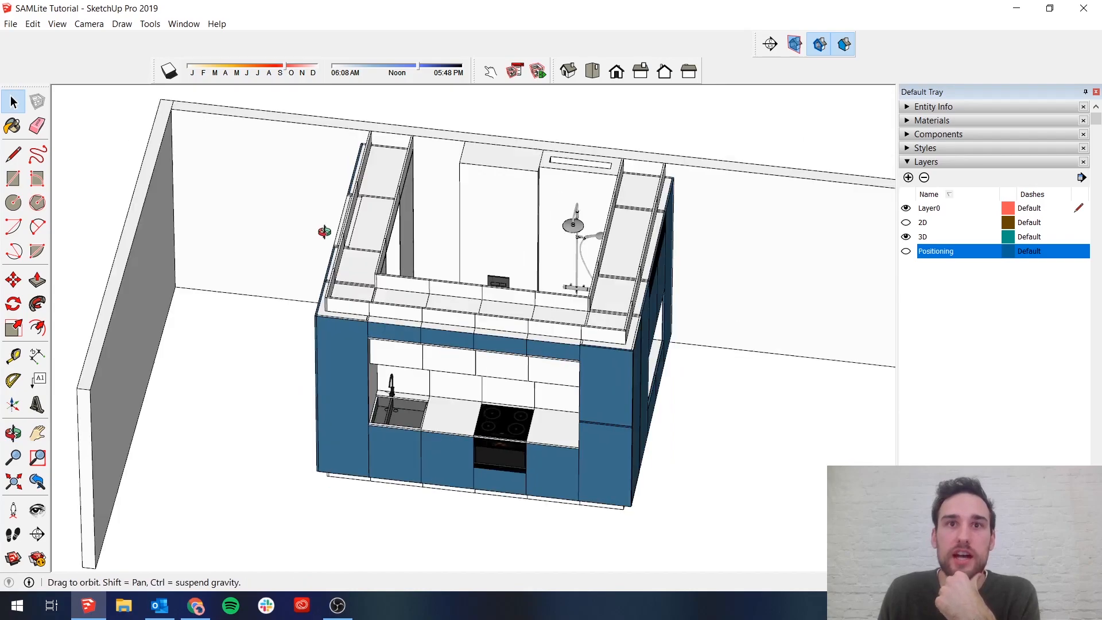